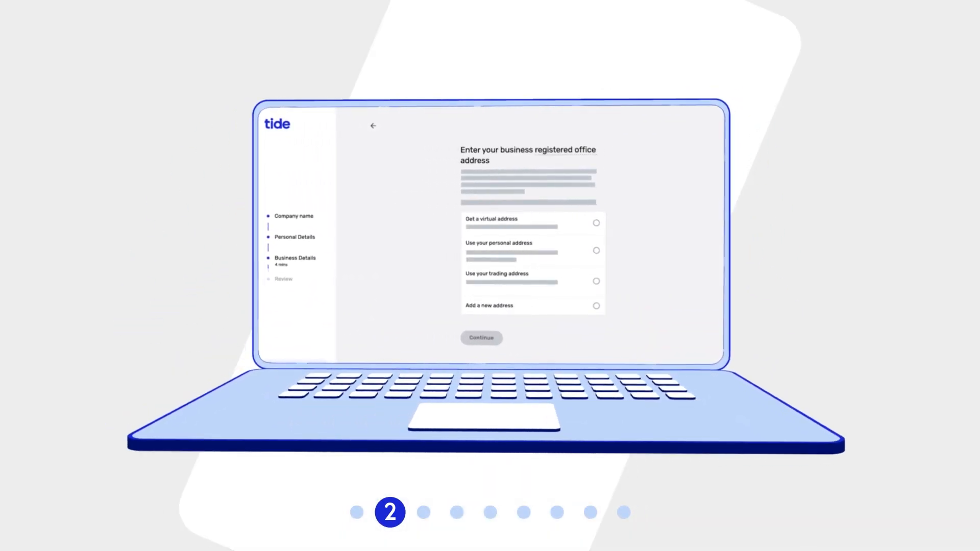
left_click(596, 223)
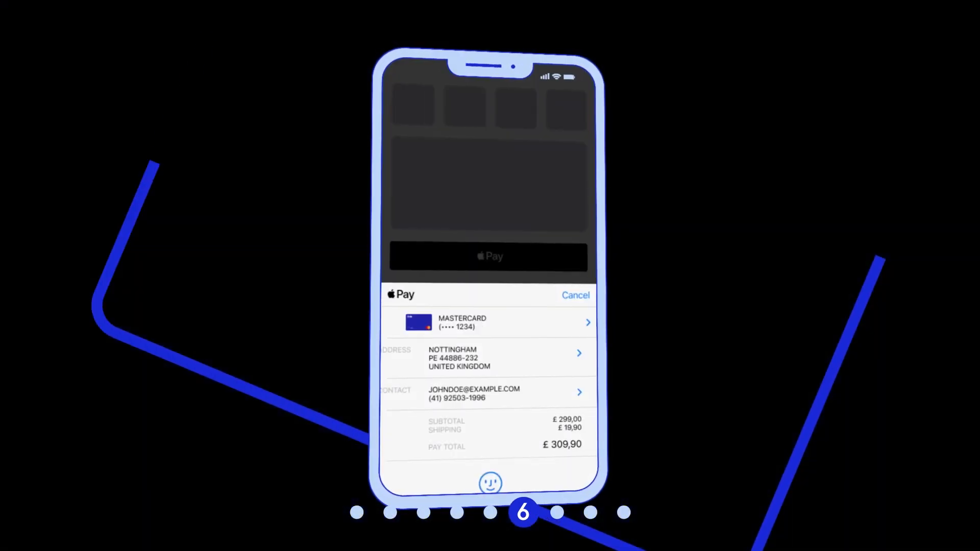
left_click(487, 256)
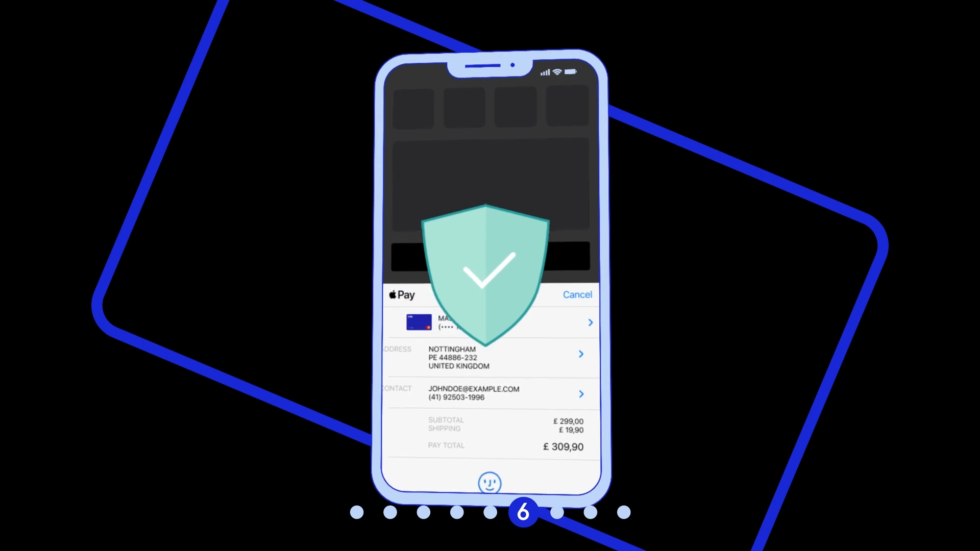